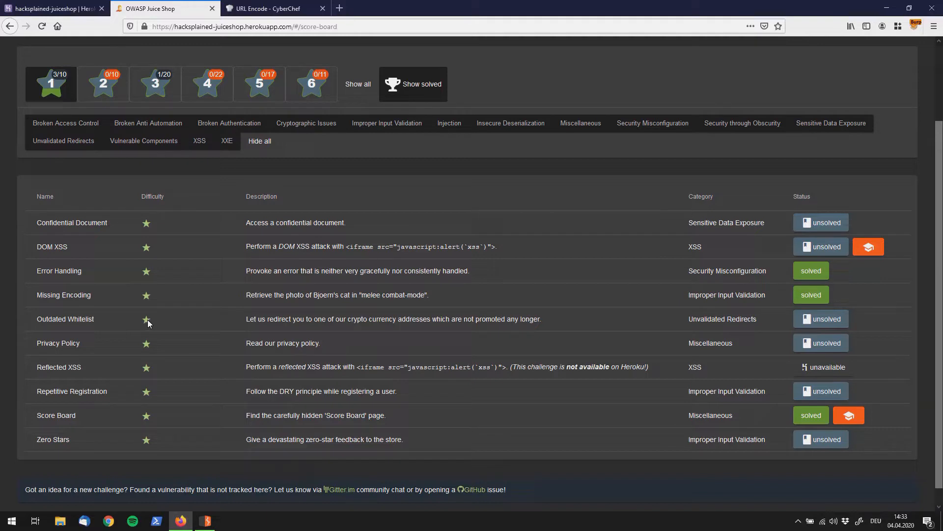
pyautogui.moveTo(145, 324)
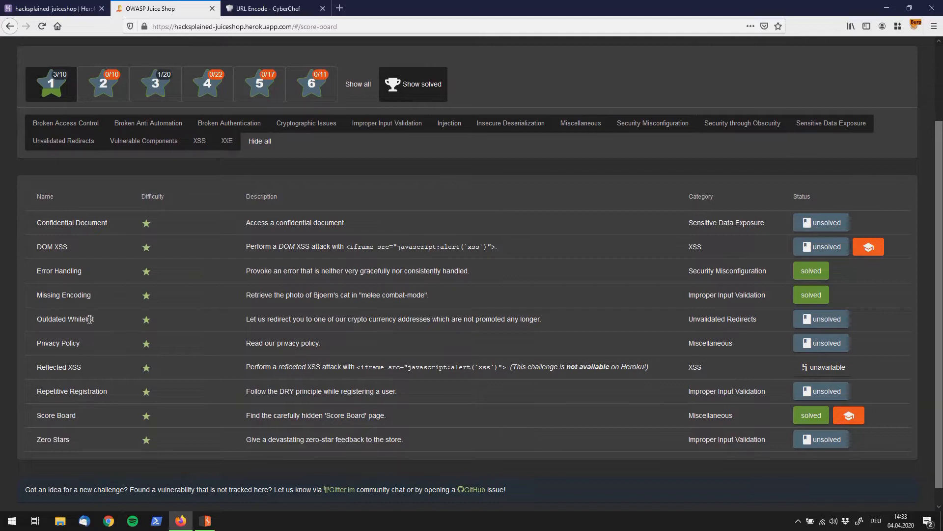
pyautogui.moveTo(132, 318)
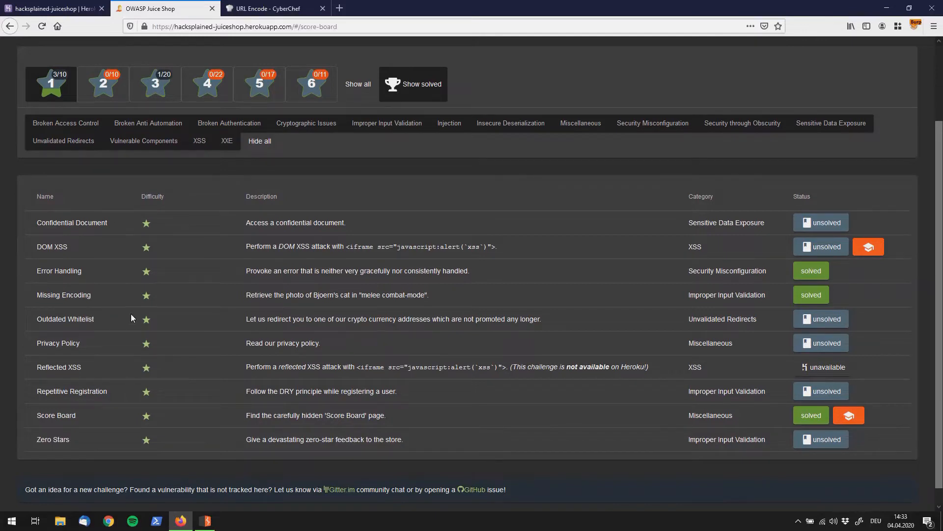
pyautogui.moveTo(240, 326)
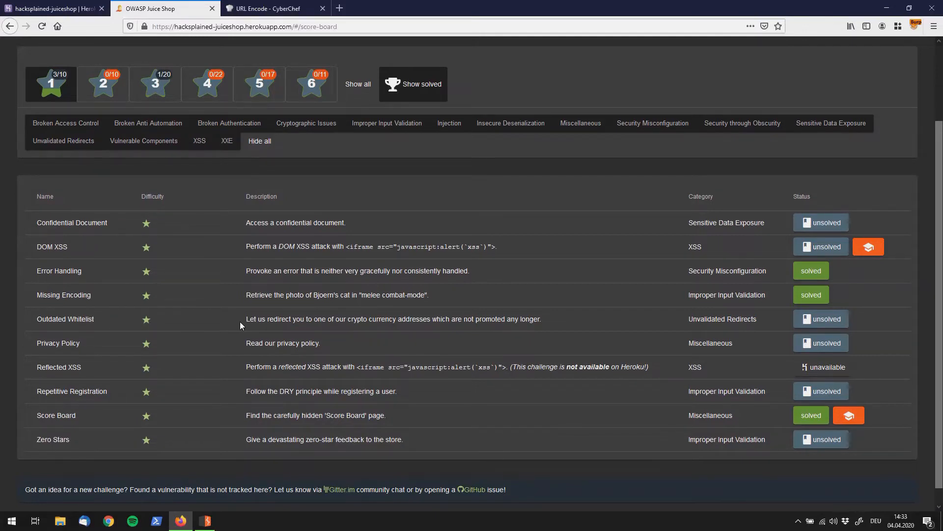
pyautogui.moveTo(247, 329)
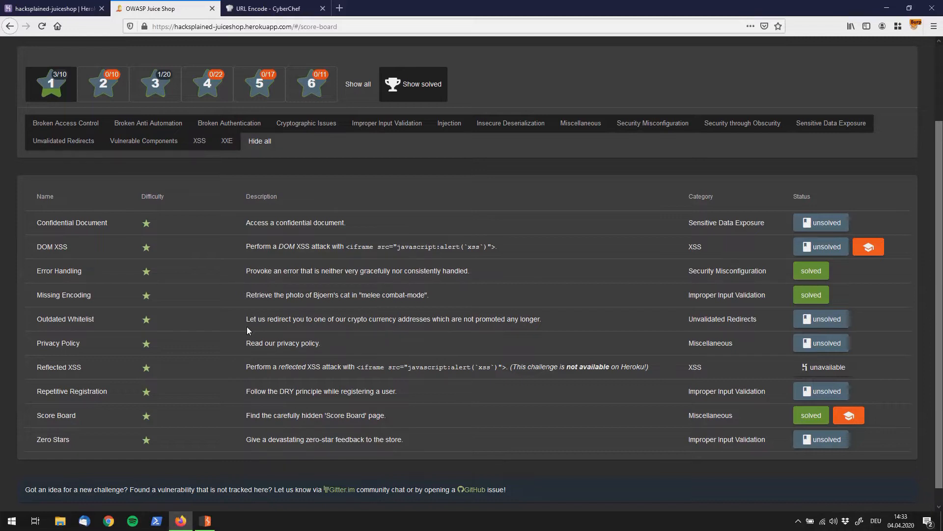
pyautogui.moveTo(271, 317)
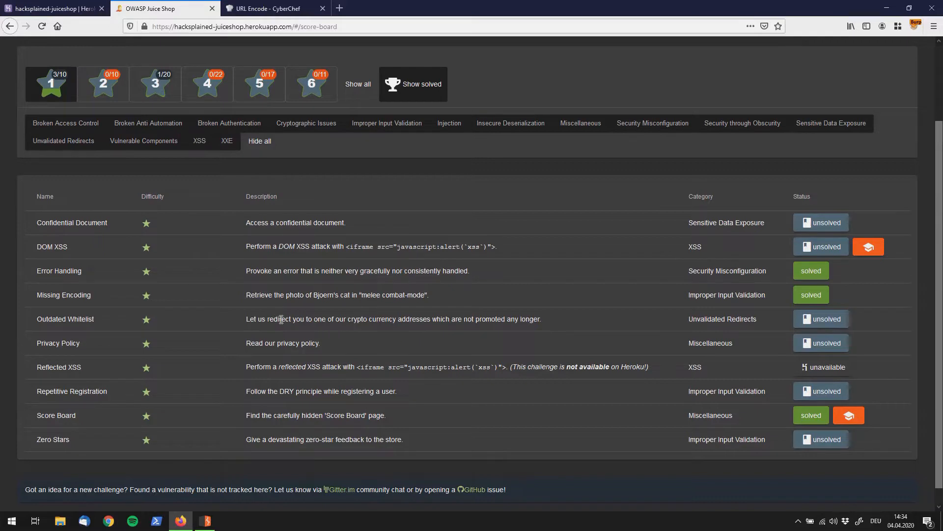
pyautogui.moveTo(729, 322)
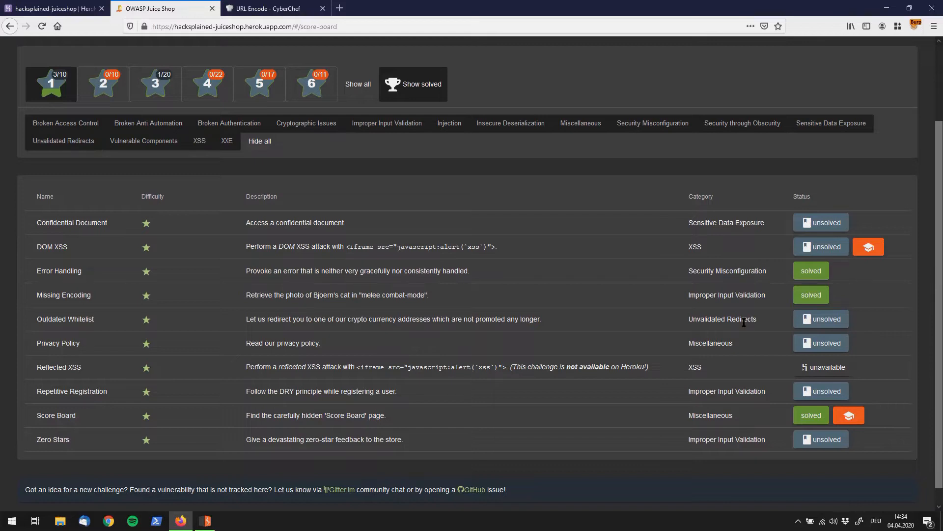
pyautogui.moveTo(738, 327)
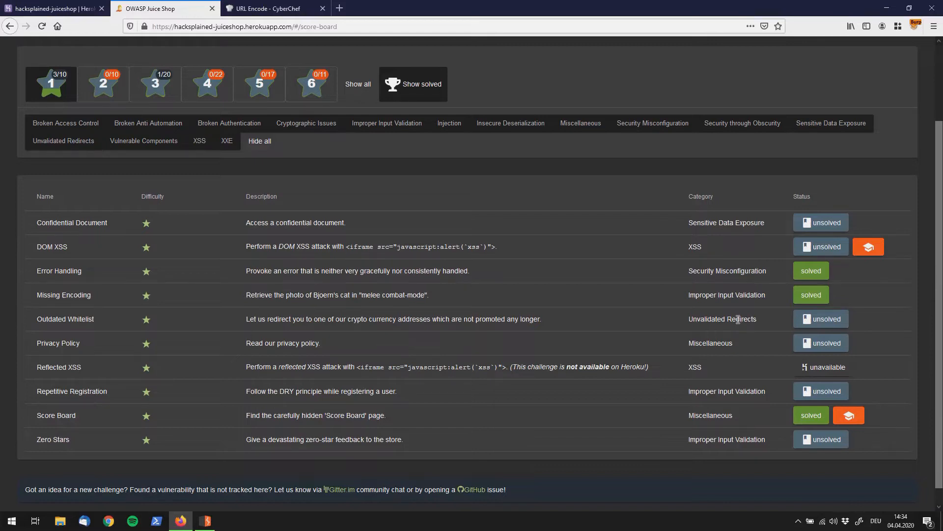
# Open Firefox Developer Tools and view main-es2015.js in the Debugger
pyautogui.press('F12')
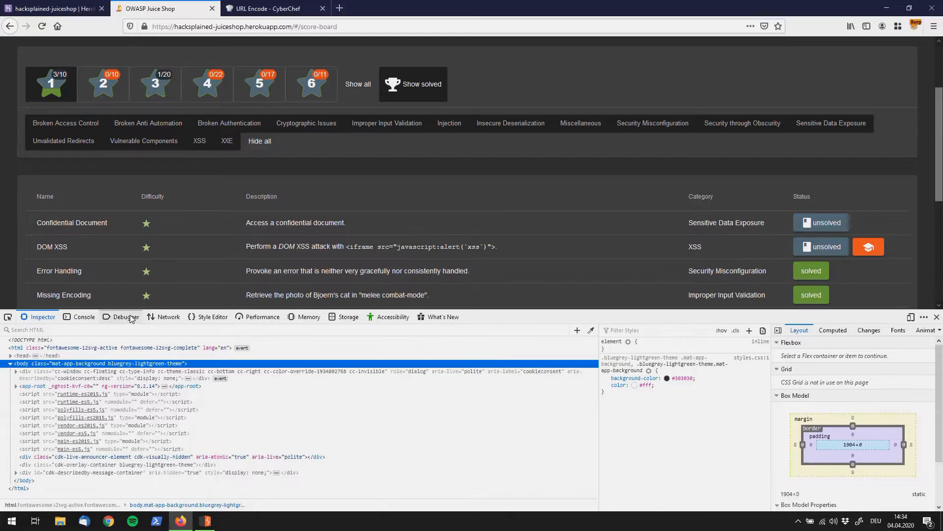
pyautogui.click(125, 316)
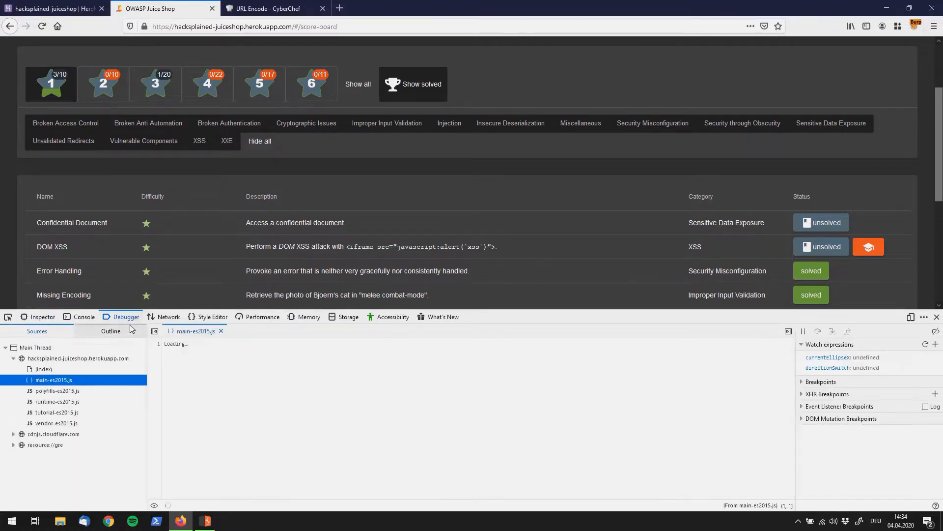
pyautogui.moveTo(290, 289)
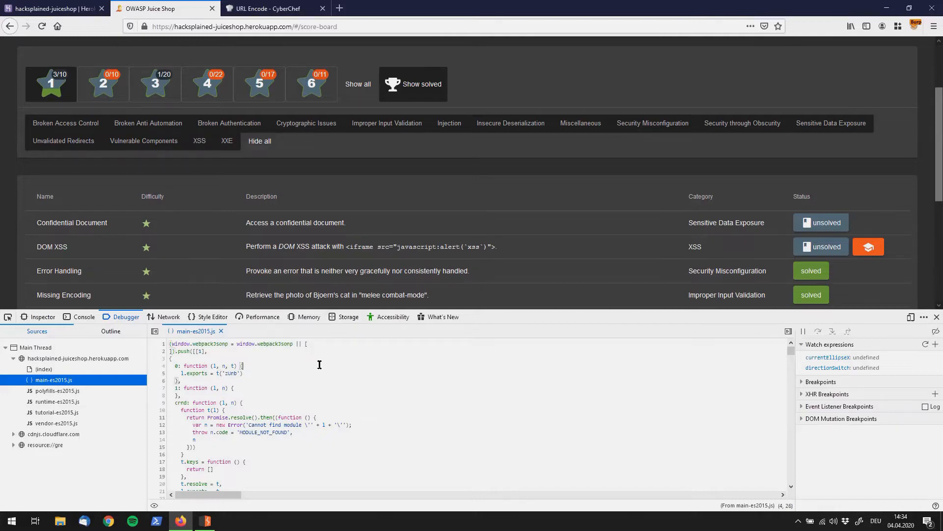
# Search main-es2015.js for 'redirect' and enter the blockchain.info redirect URL into the address bar
pyautogui.press('Ctrl+f')
pyautogui.write('rediret')
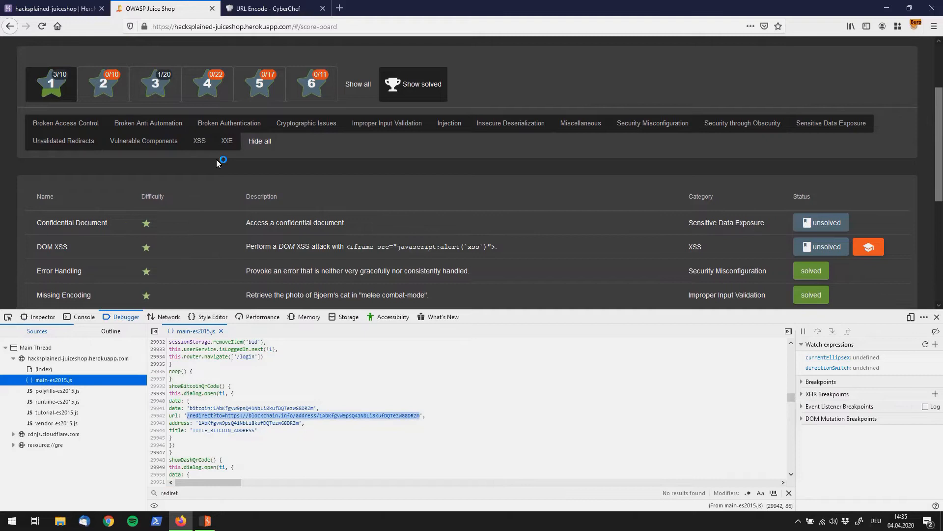
pyautogui.click(293, 26)
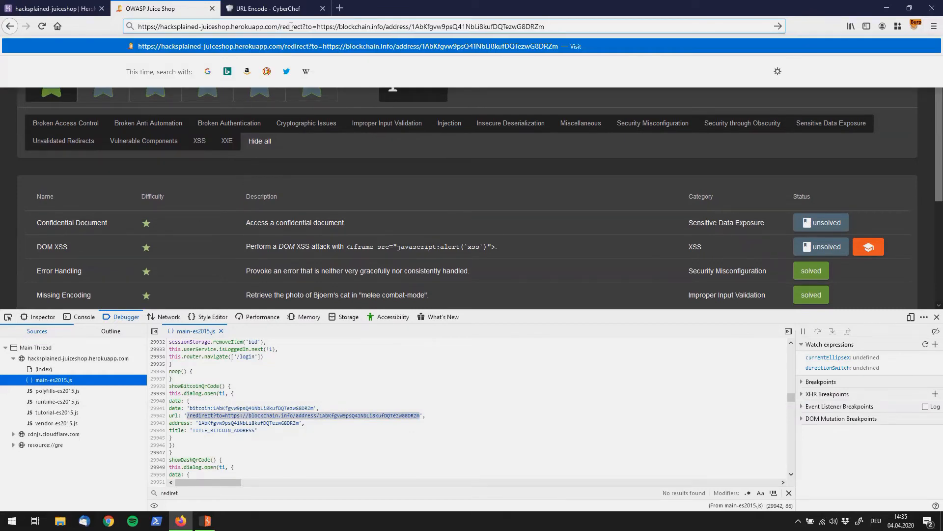
pyautogui.press('Return')
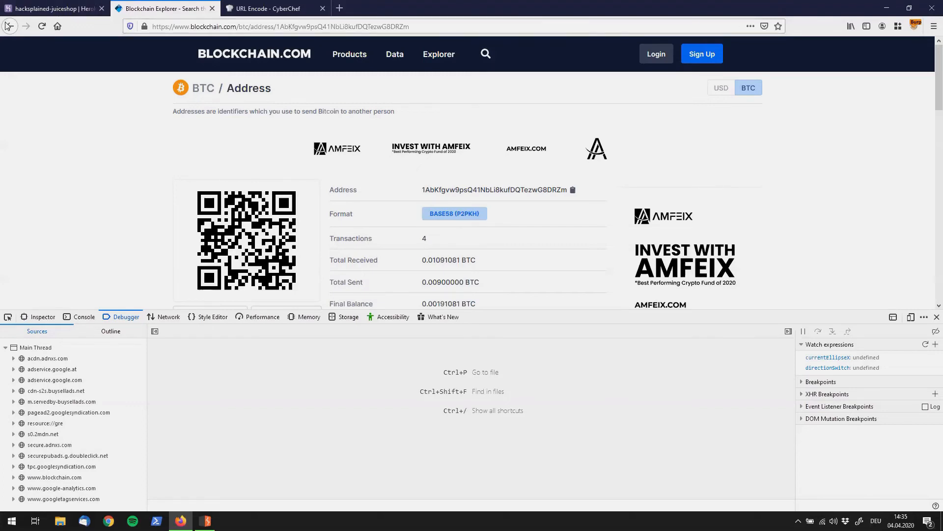
pyautogui.moveTo(19, 55)
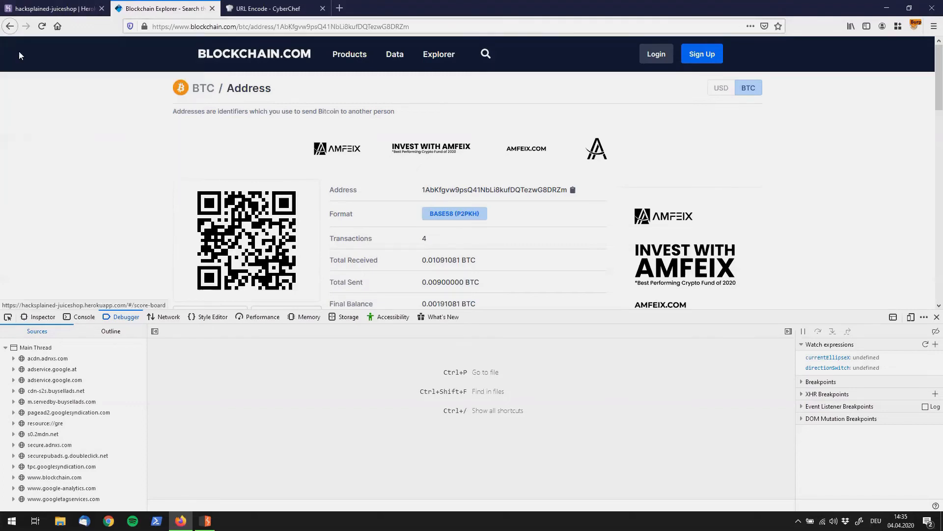